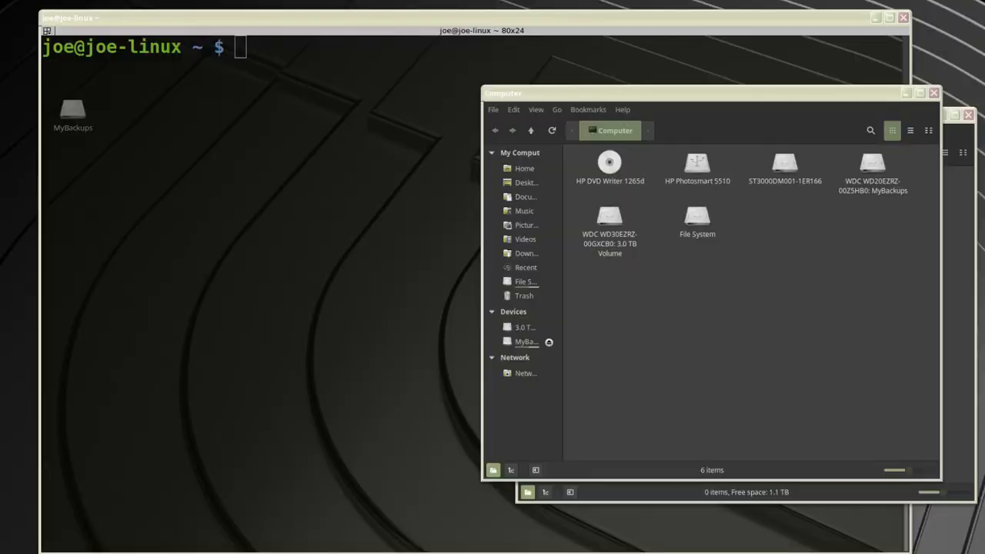
mouse_move(759, 319)
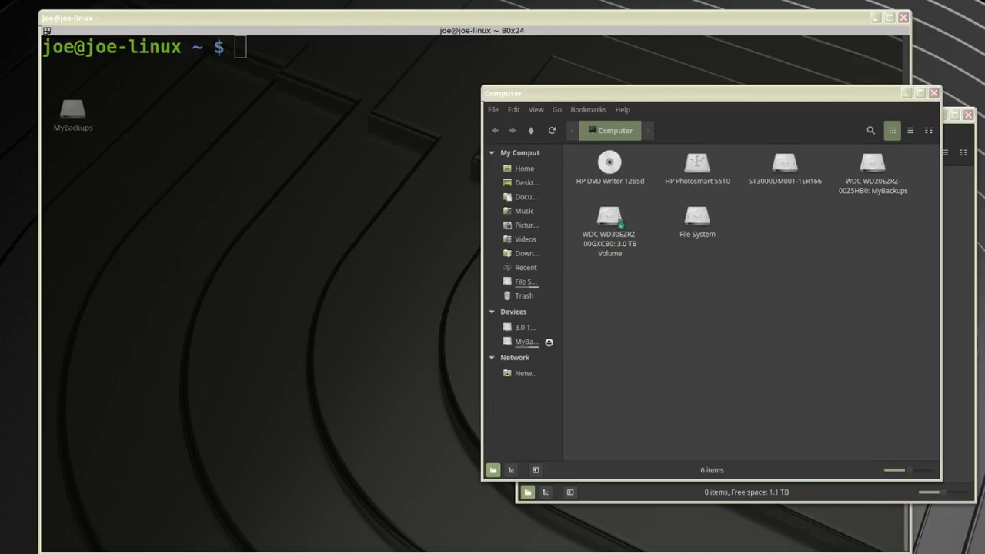
Select the WDC 3.0 TB Volume drive in Nemo's Computer view
left_click(610, 224)
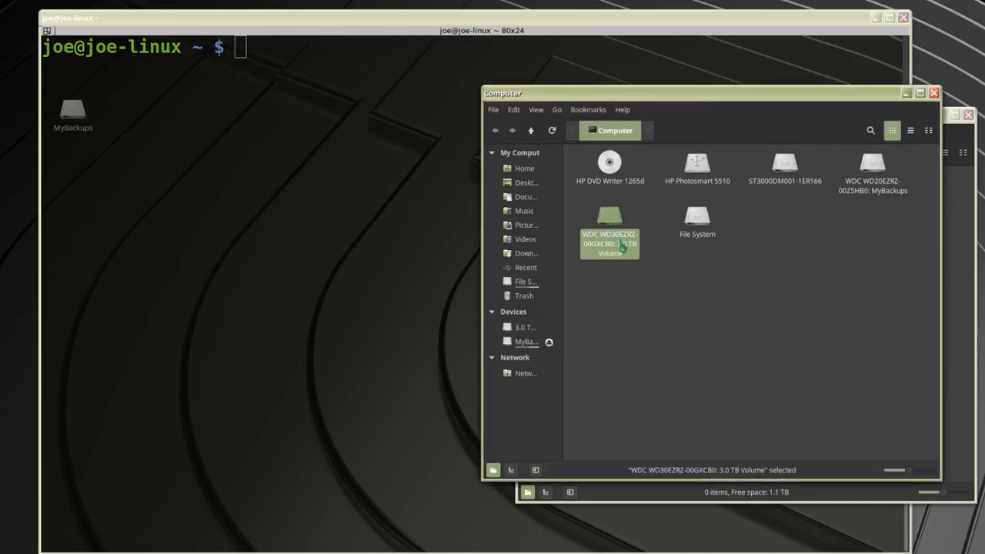
right_click(609, 239)
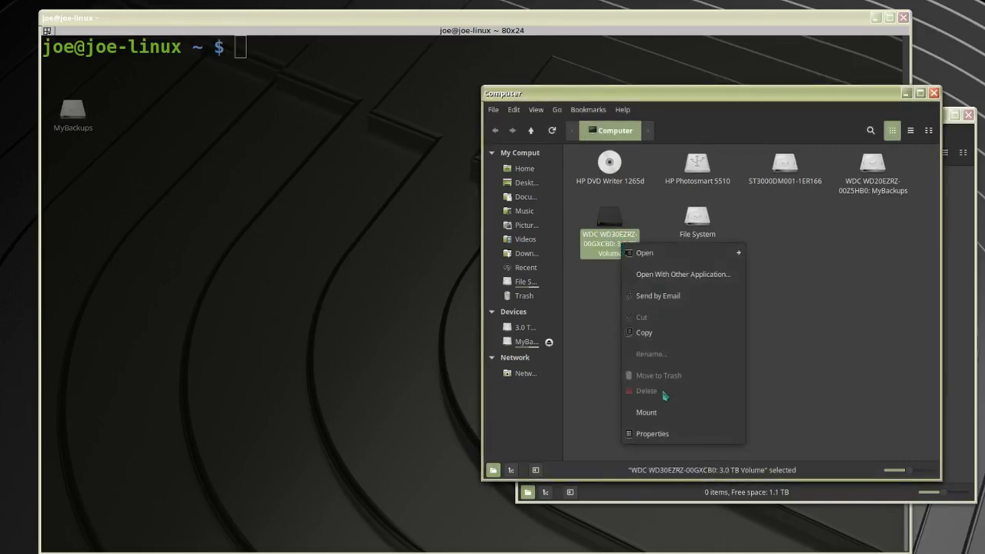
left_click(646, 411)
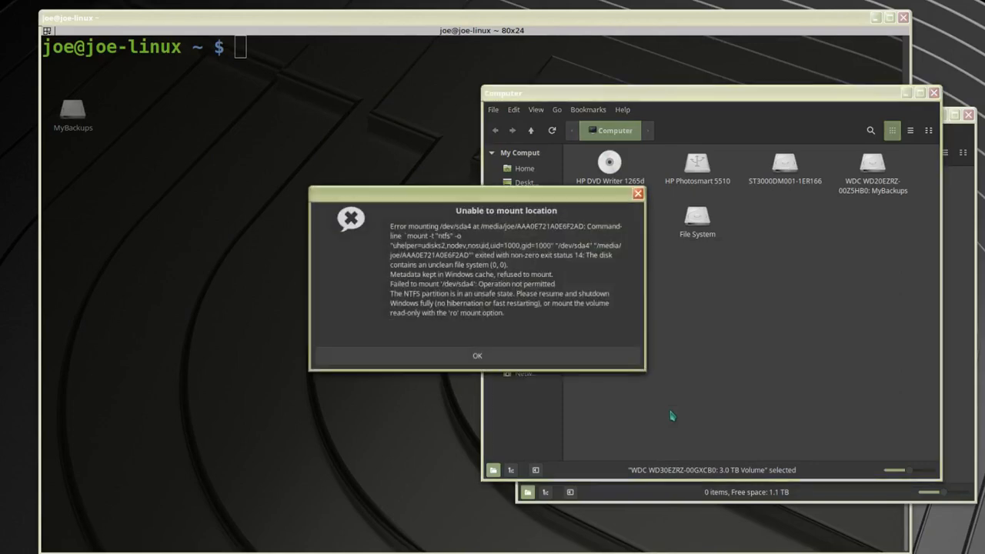
mouse_move(583, 340)
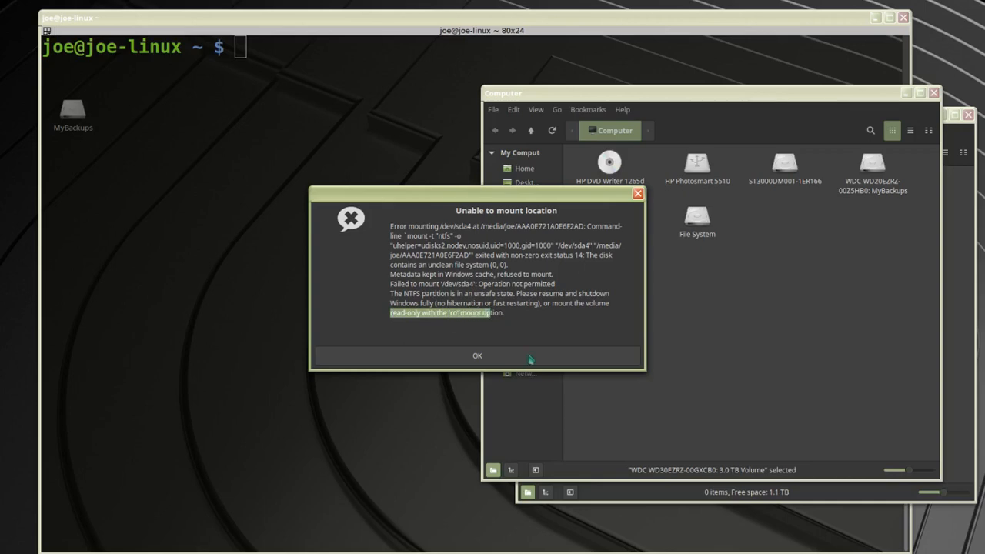
left_click(477, 355)
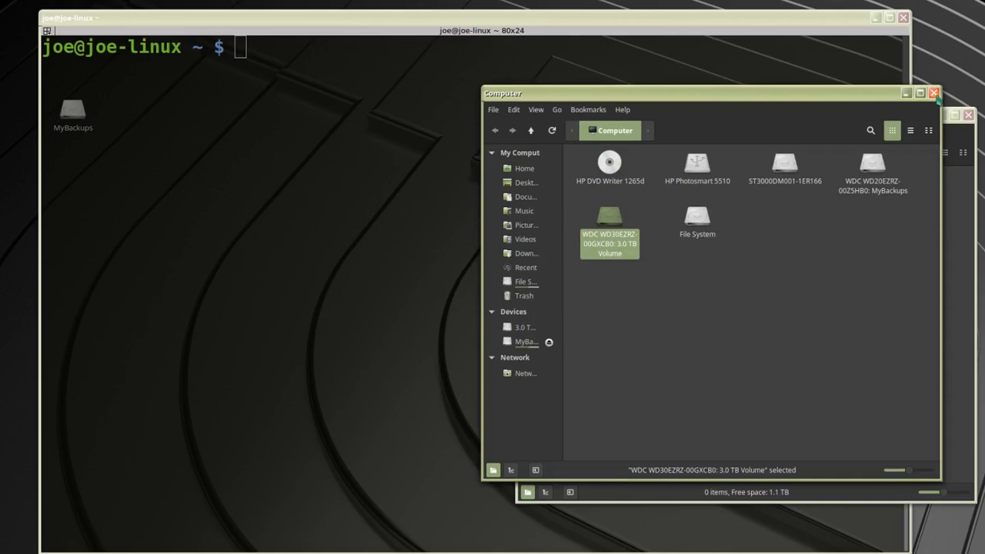
Close the Computer window, leaving the empty ntfs folder window visible
double_click(610, 223)
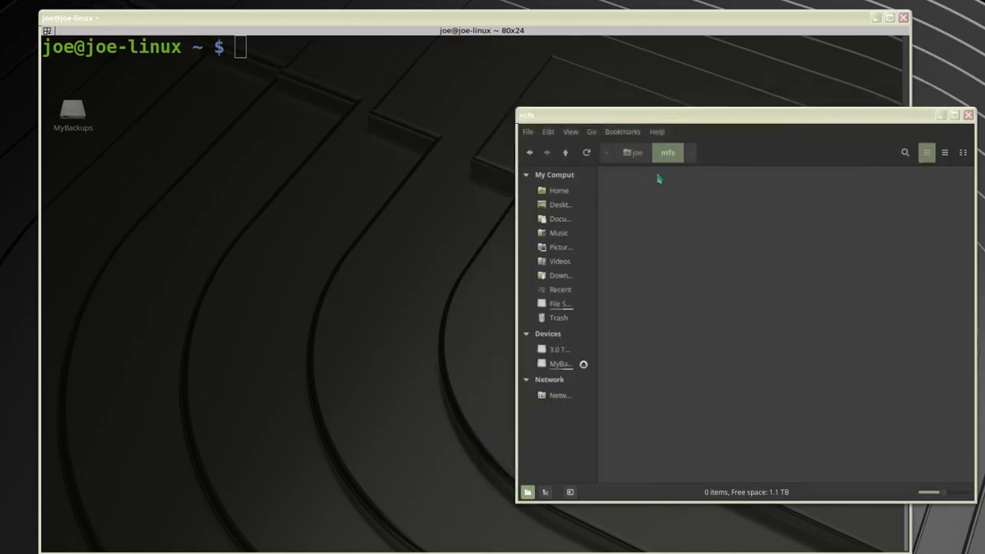
mouse_move(668, 179)
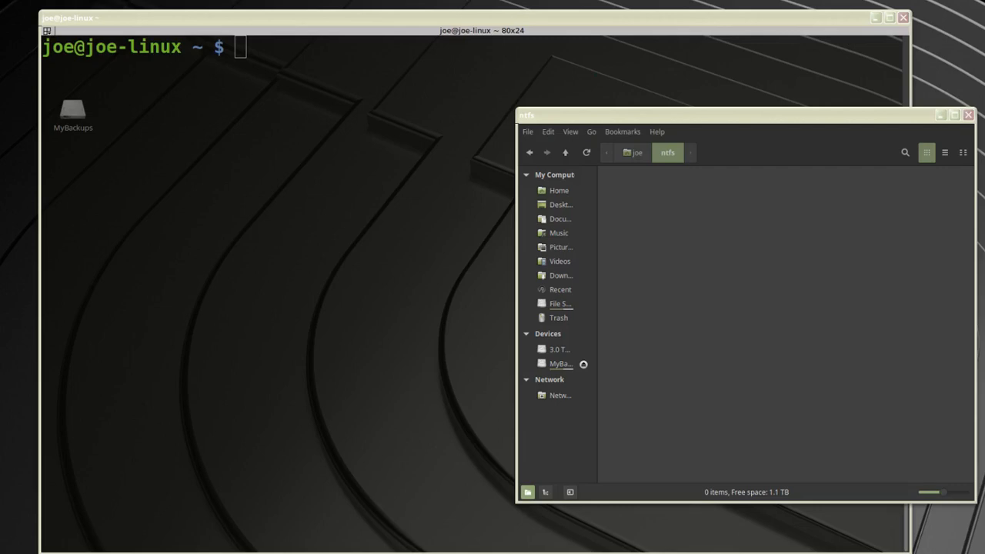
List partitions with sudo fdisk -l, noting /dev/sda4 as Microsoft basic data, then clear
left_click(462, 46)
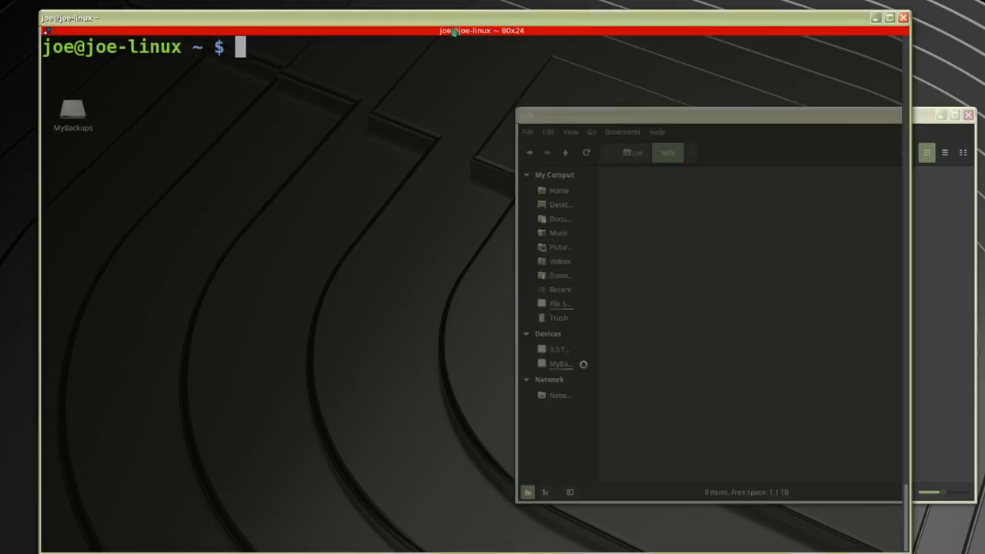
mouse_move(421, 113)
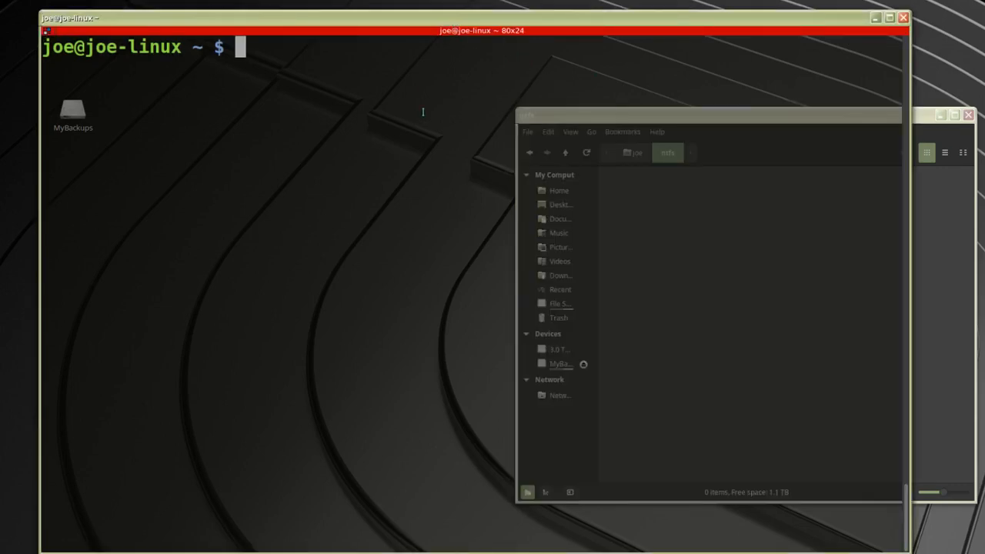
type("sudo")
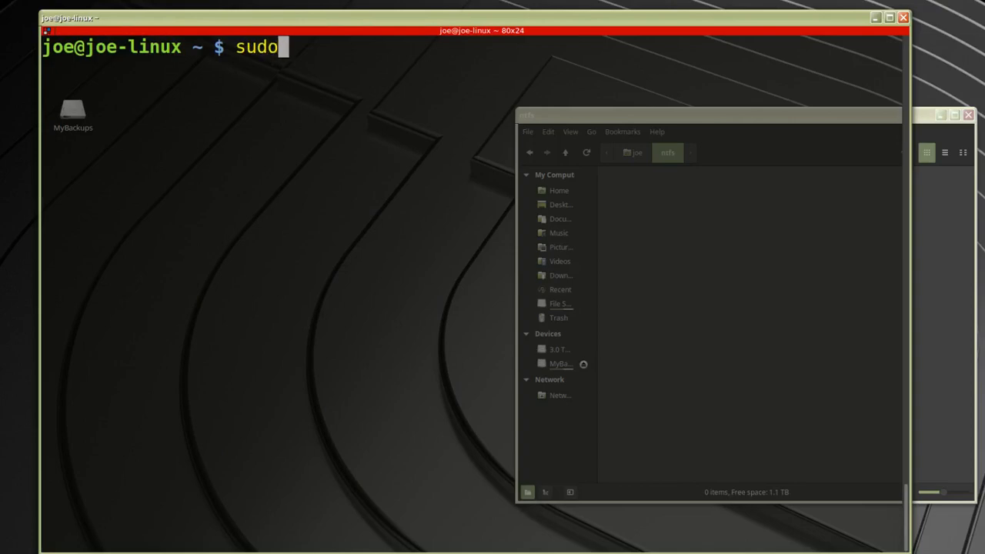
type("fd")
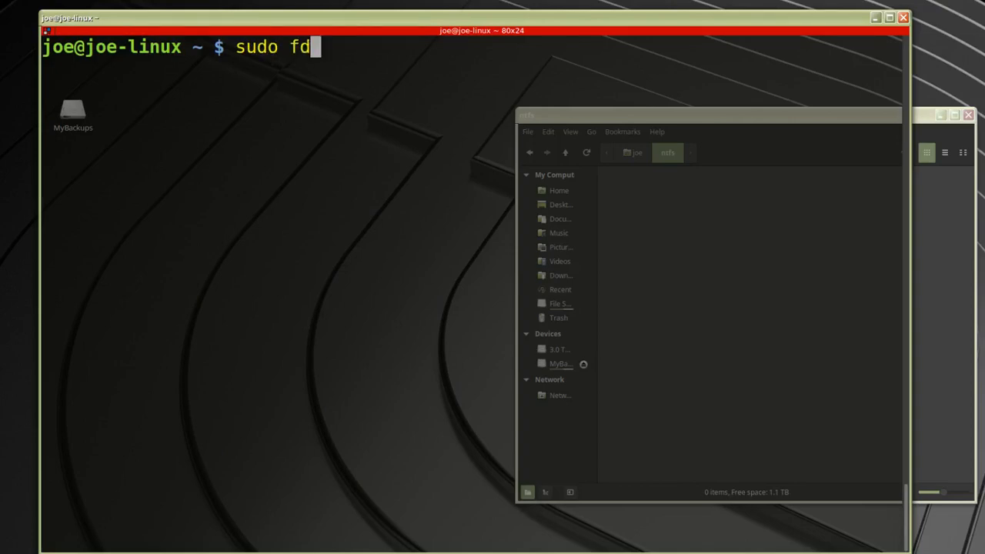
type("isk -l")
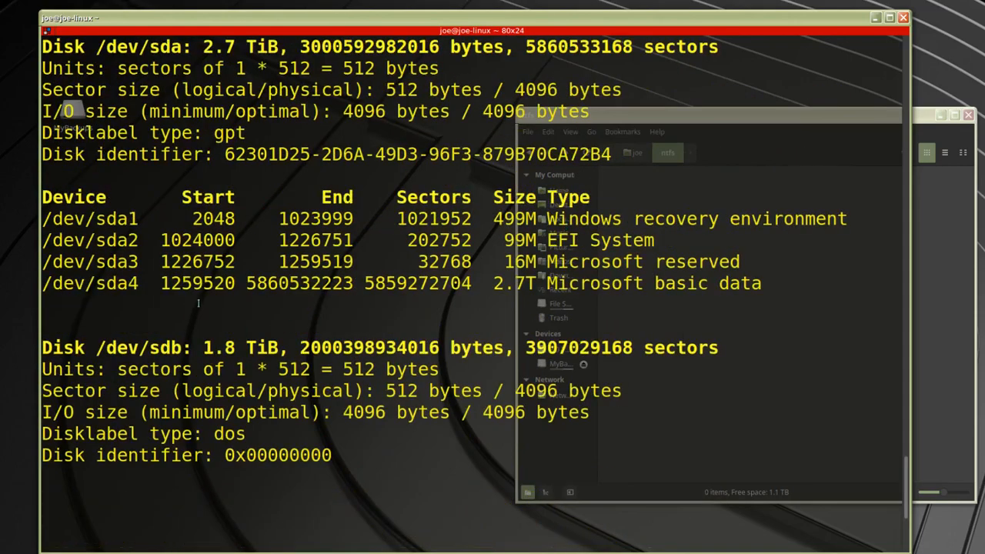
double_click(593, 283)
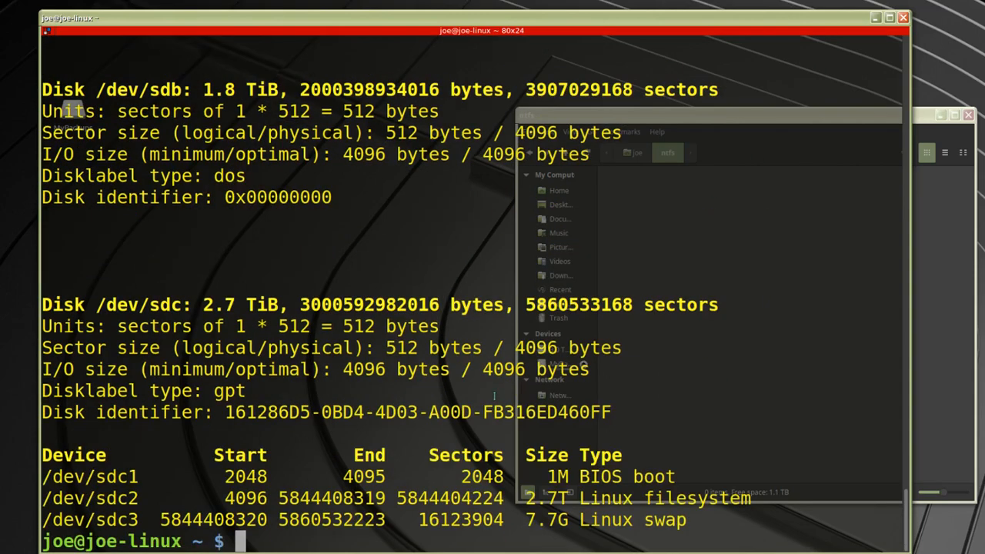
type("cl")
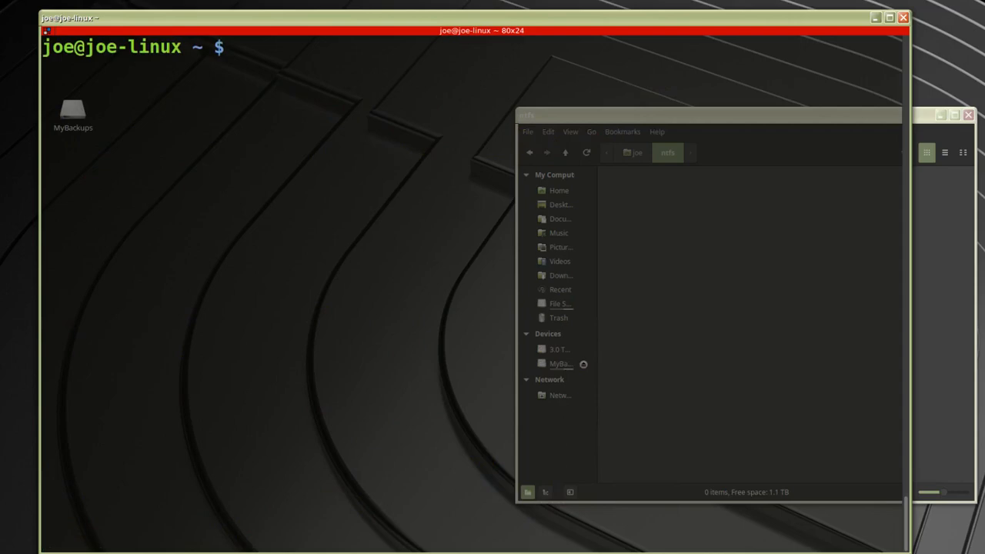
Run 'sudo mount -r -t ntfs /dev/sda4 /home/joe/ntfs' to mount it read-only
type("sudo")
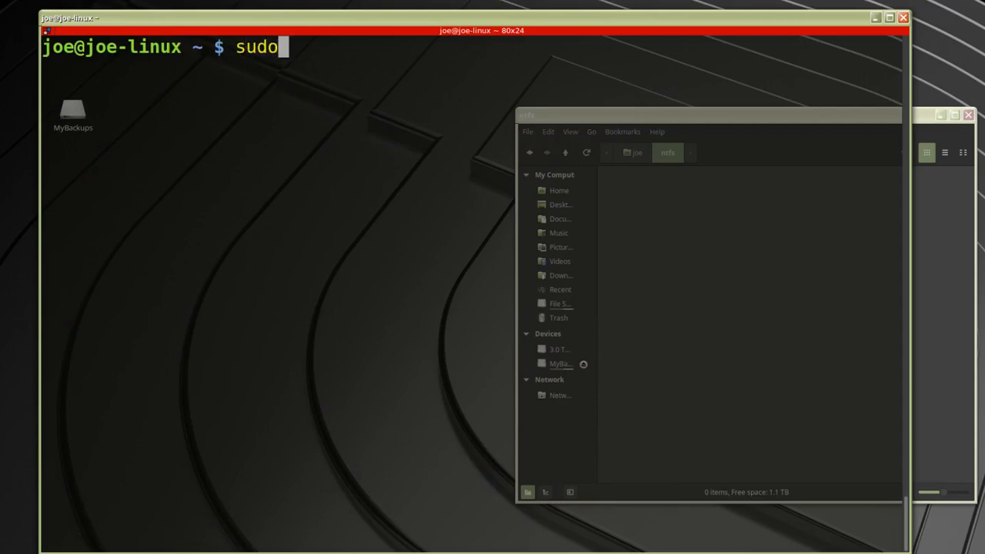
type("mou")
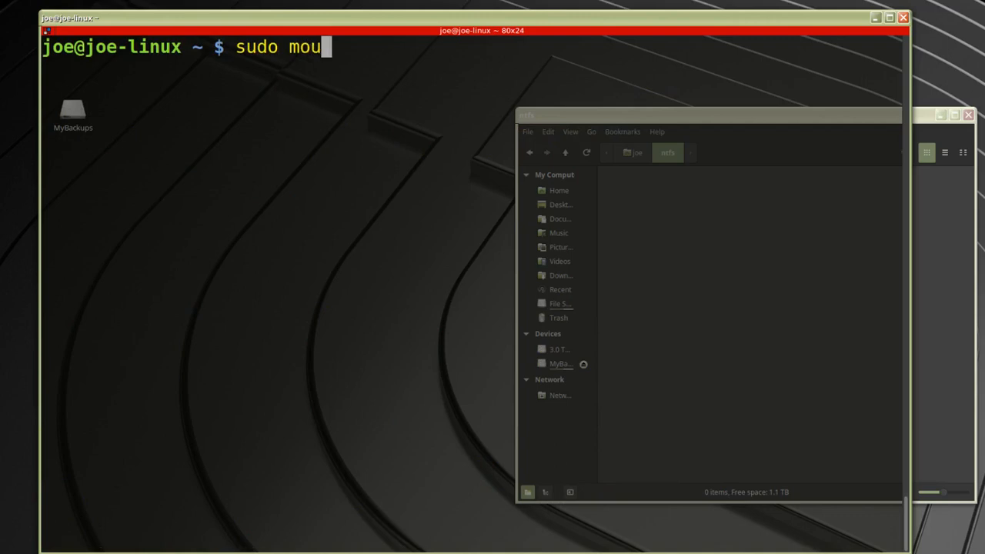
type("nt")
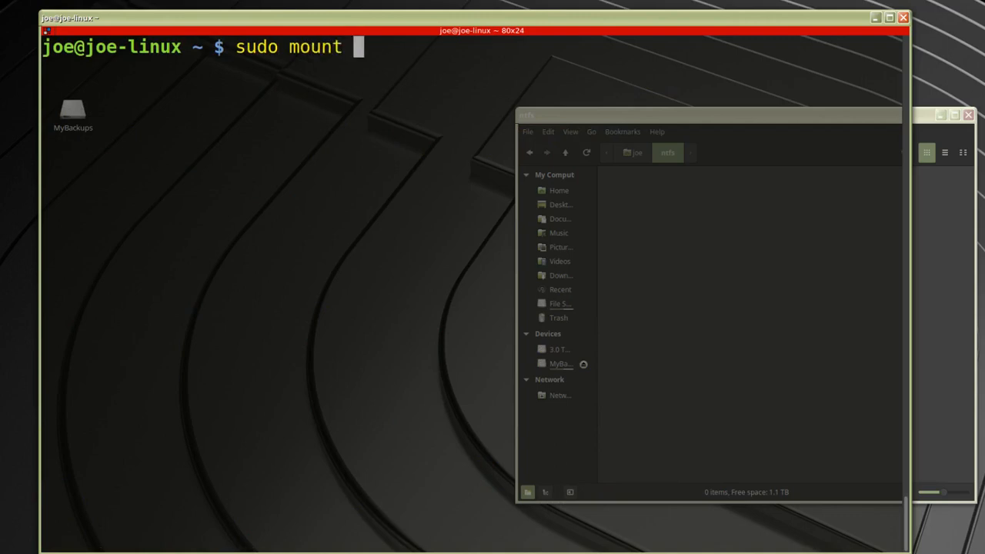
type("-r -t")
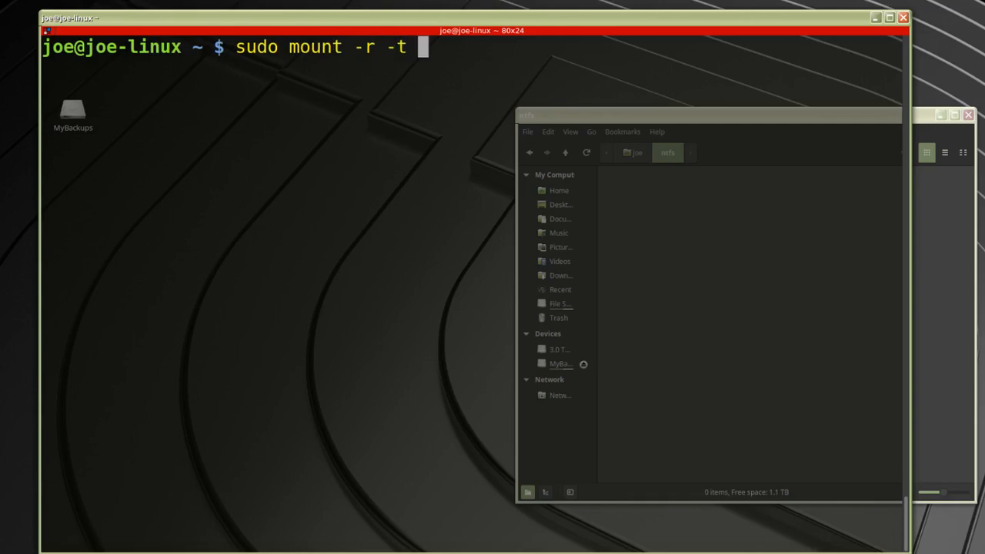
type("ntf")
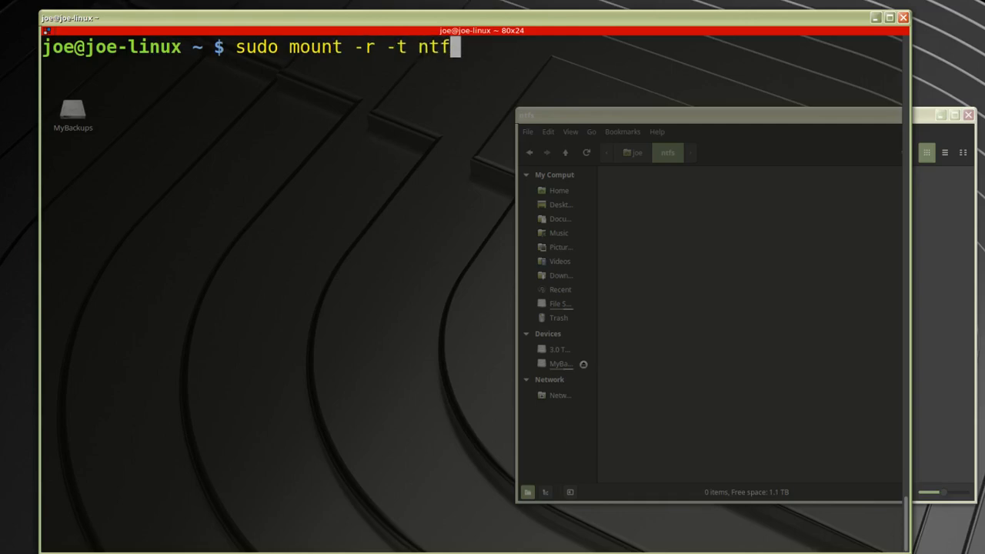
type("s")
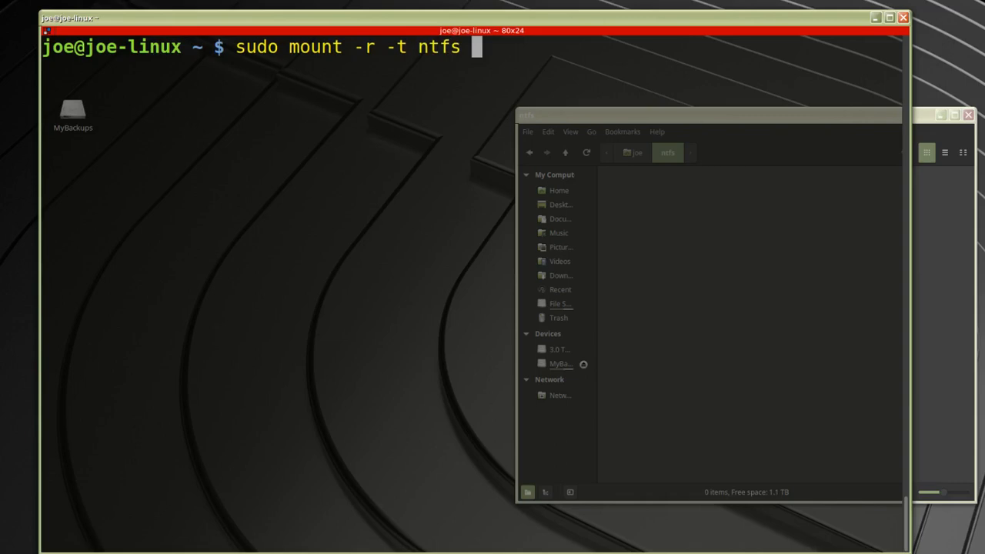
type("/dev")
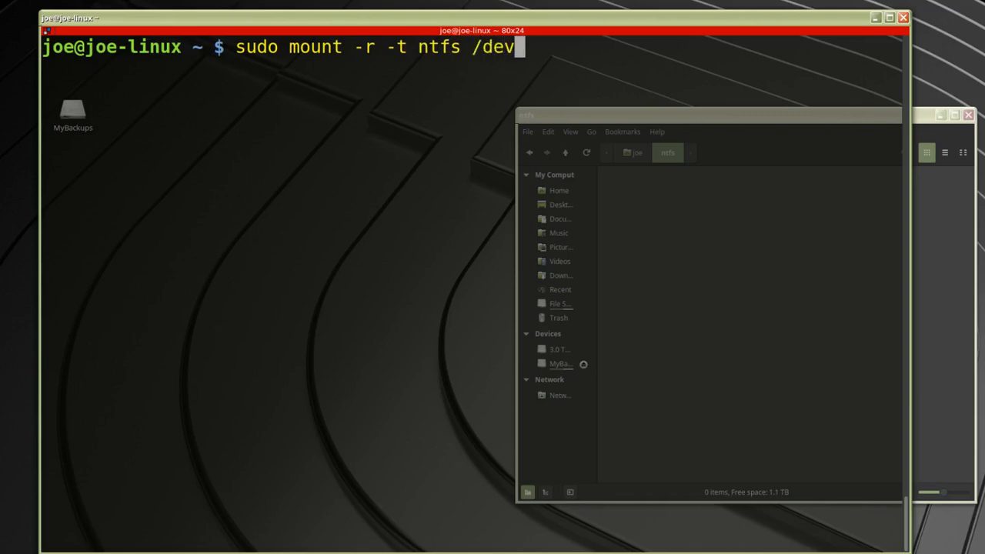
type("/sd")
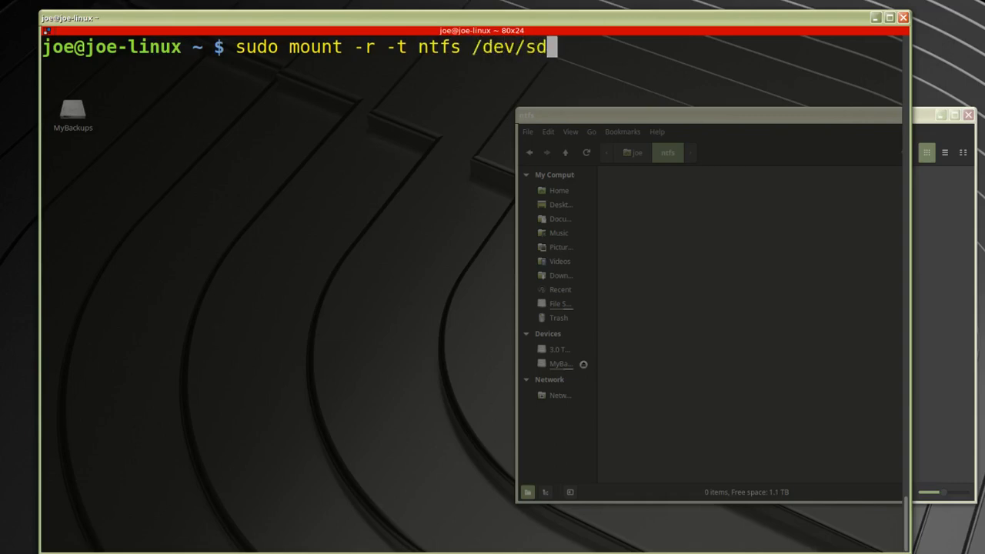
type("a4")
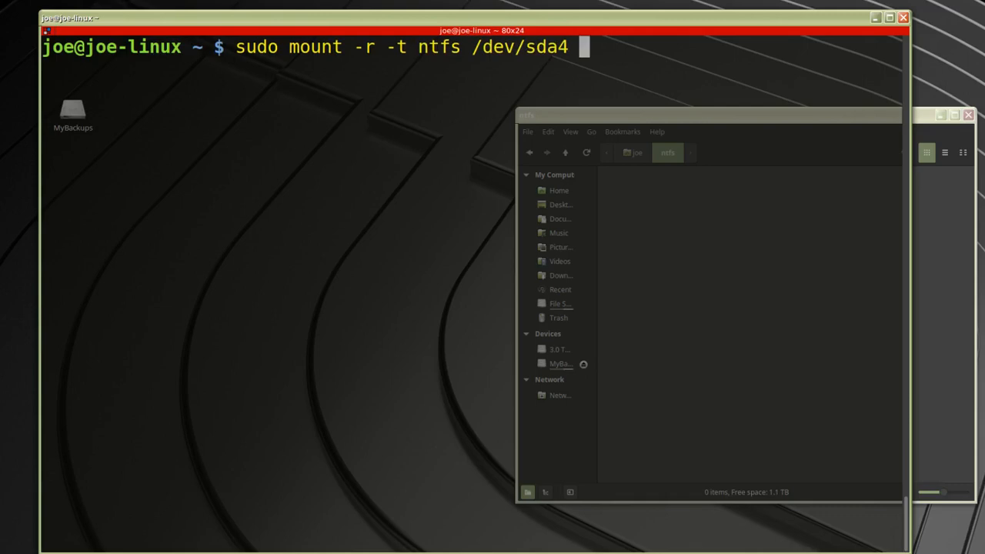
type("/")
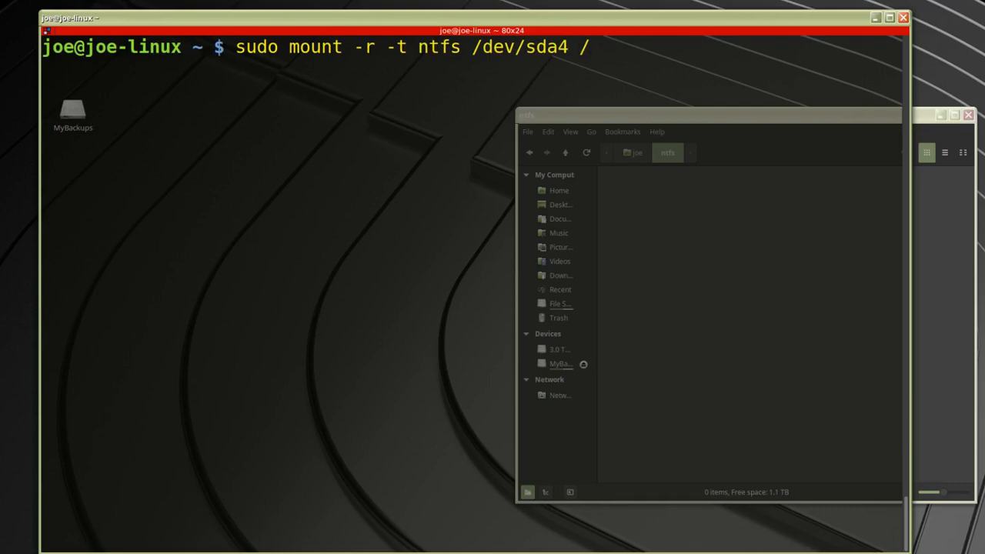
type("home/")
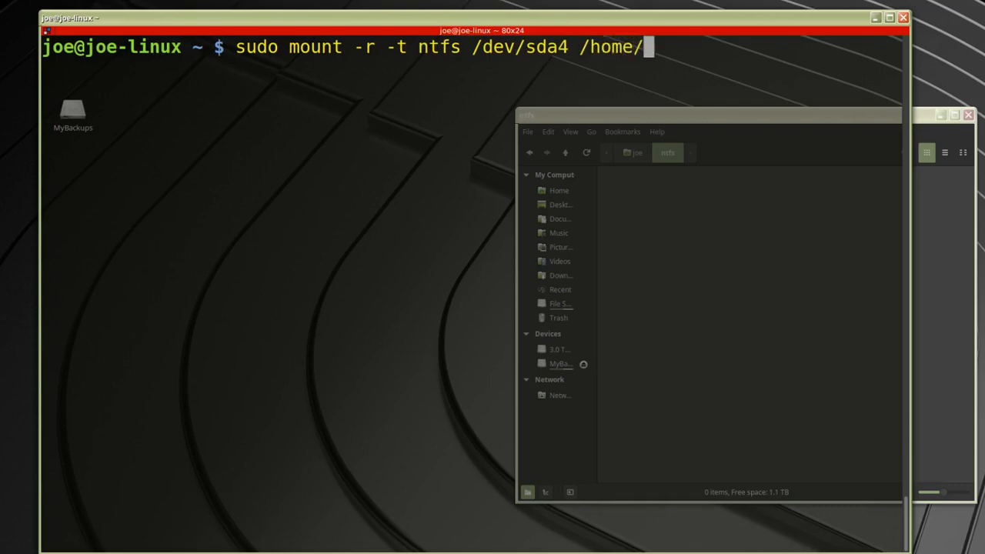
type("joe/")
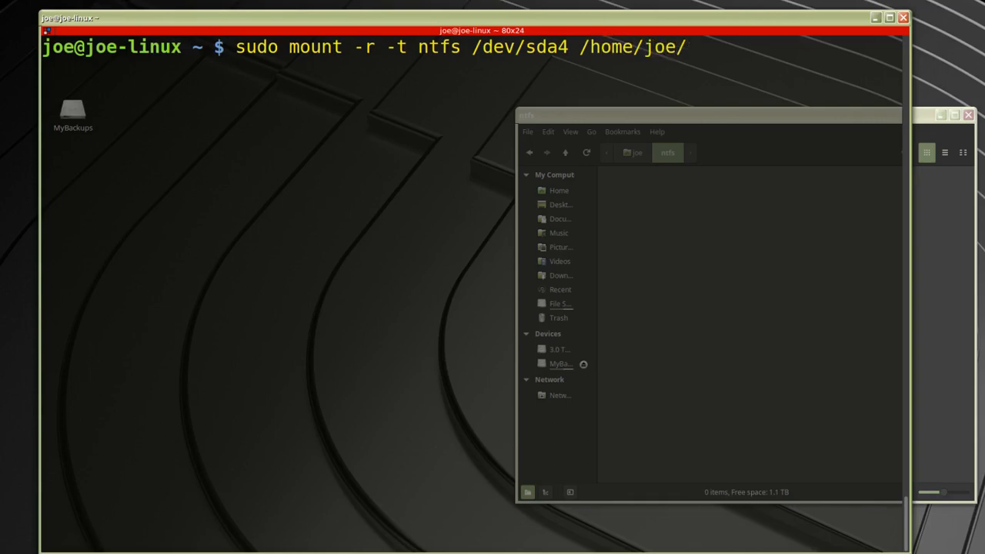
type("ntfs")
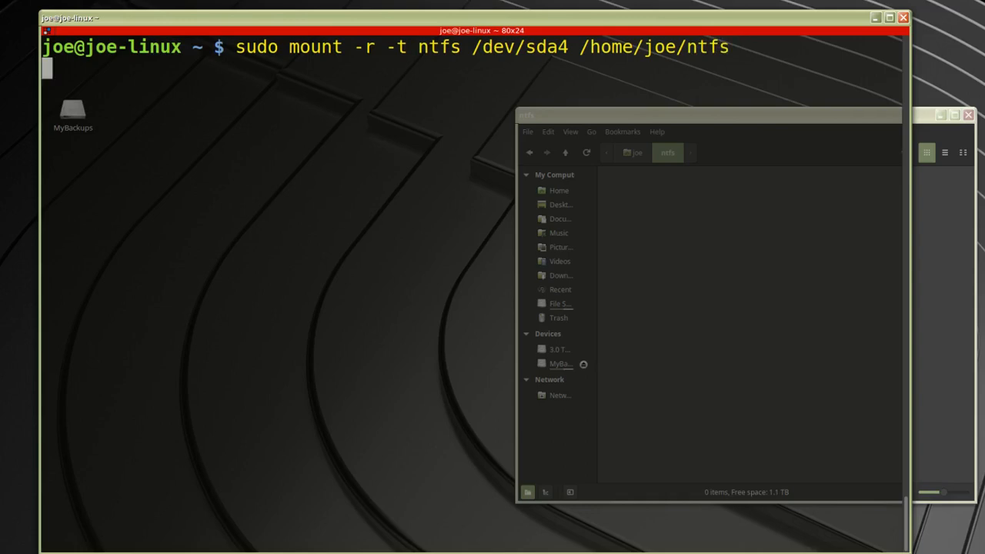
key("Return")
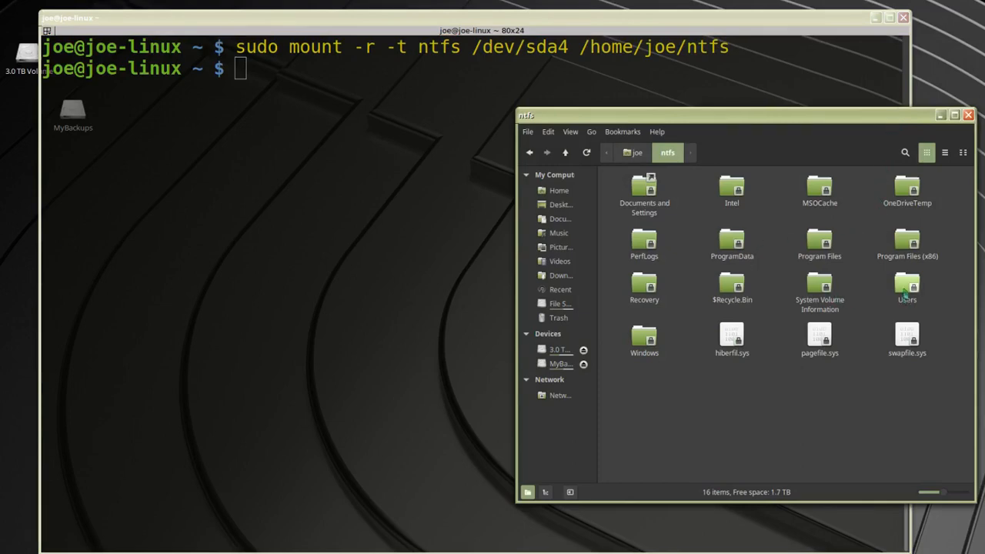
Browse into the mounted volume's Users folder, then close the Nemo window
double_click(906, 288)
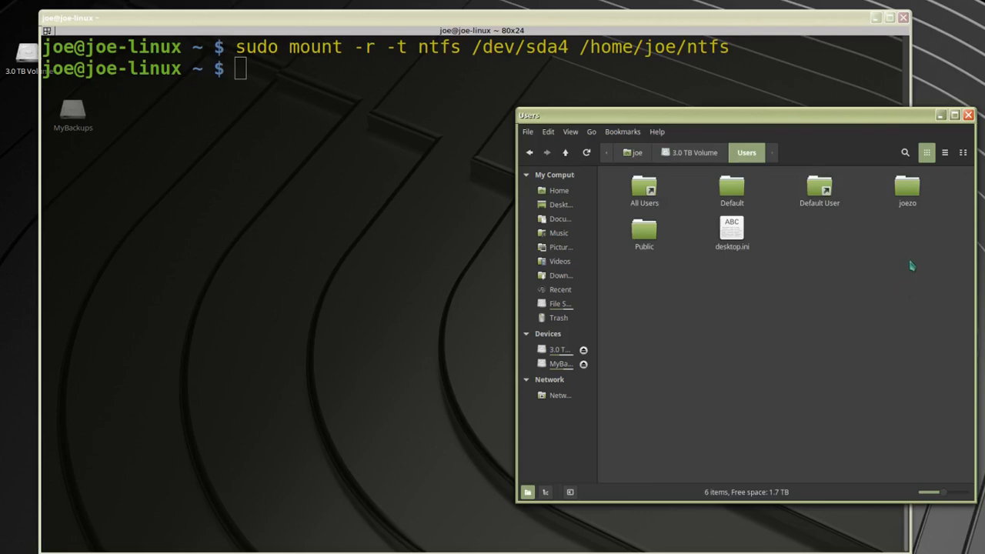
mouse_move(908, 275)
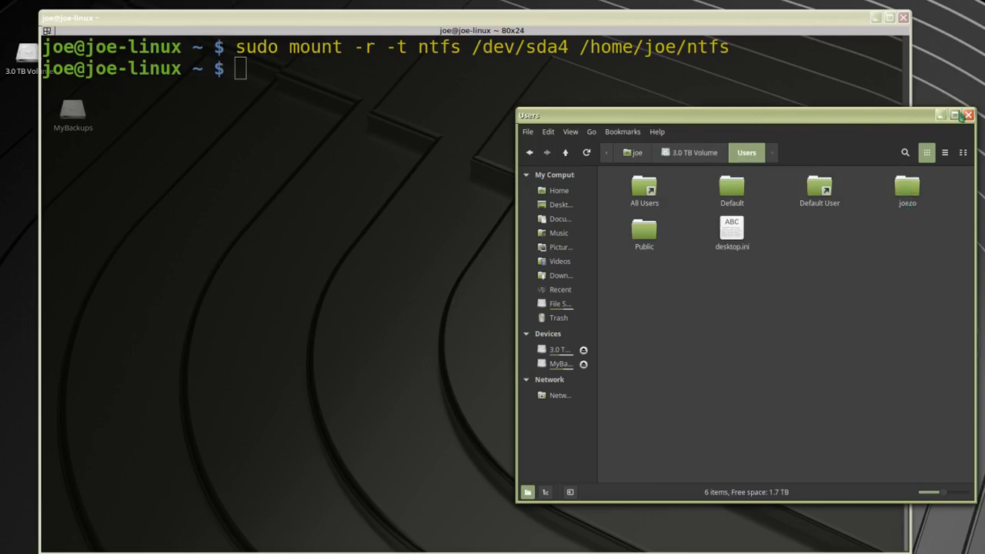
left_click(968, 115)
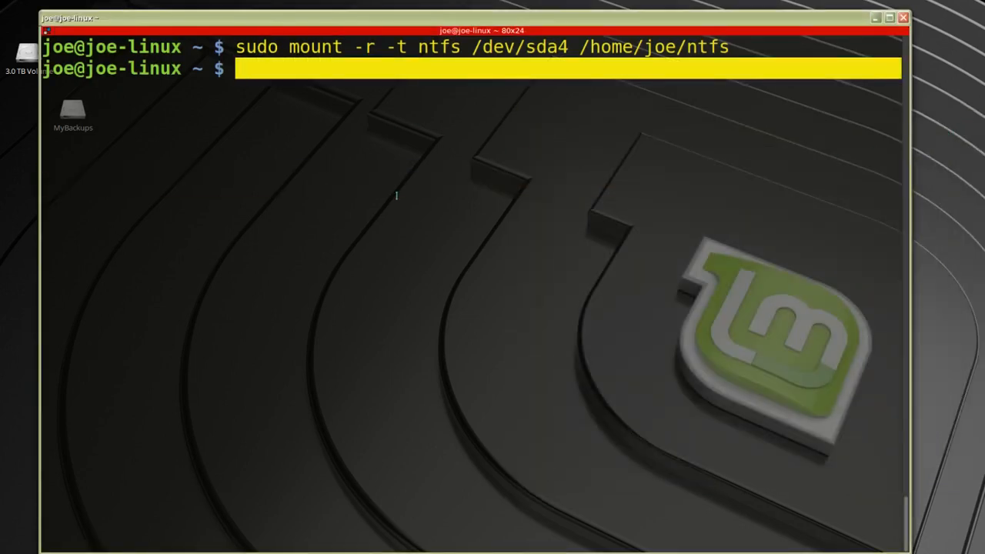
Run 'sudo umount /dev/sda4' to detach the NTFS partition
type("sudo")
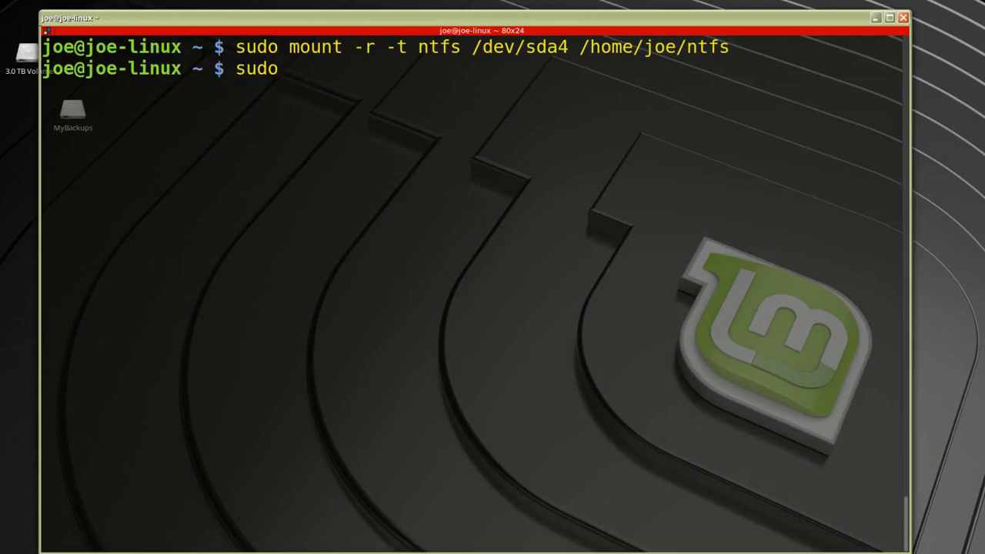
type("umou")
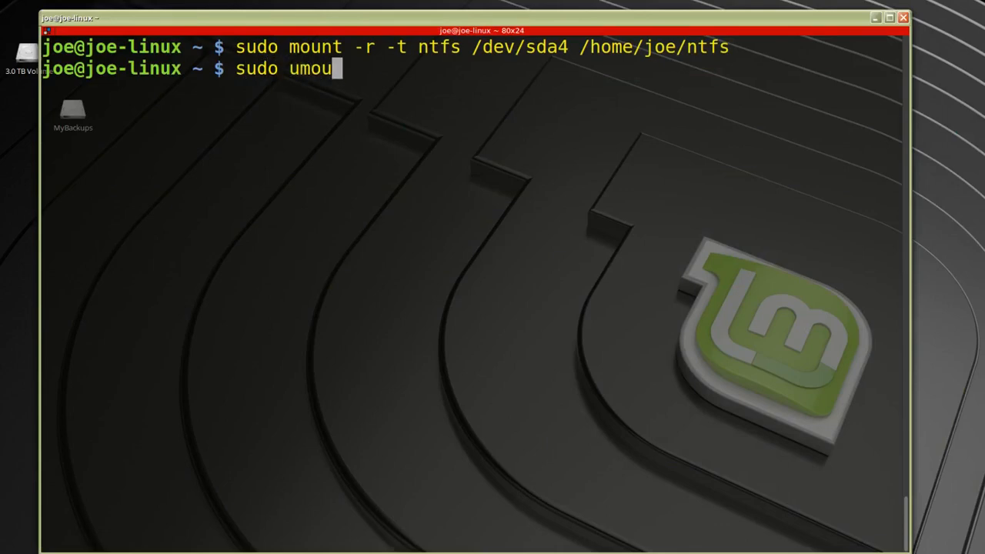
type("nt")
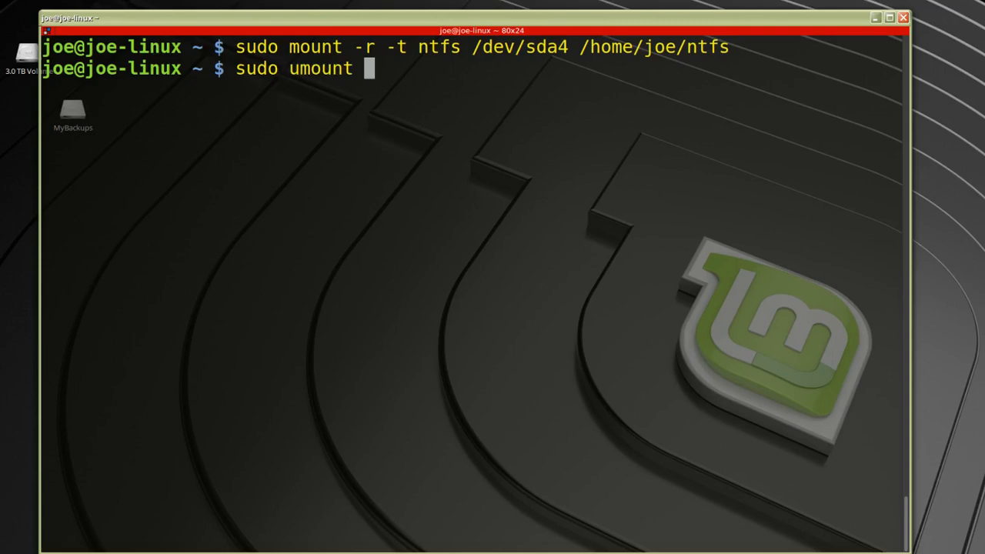
type("/dev/")
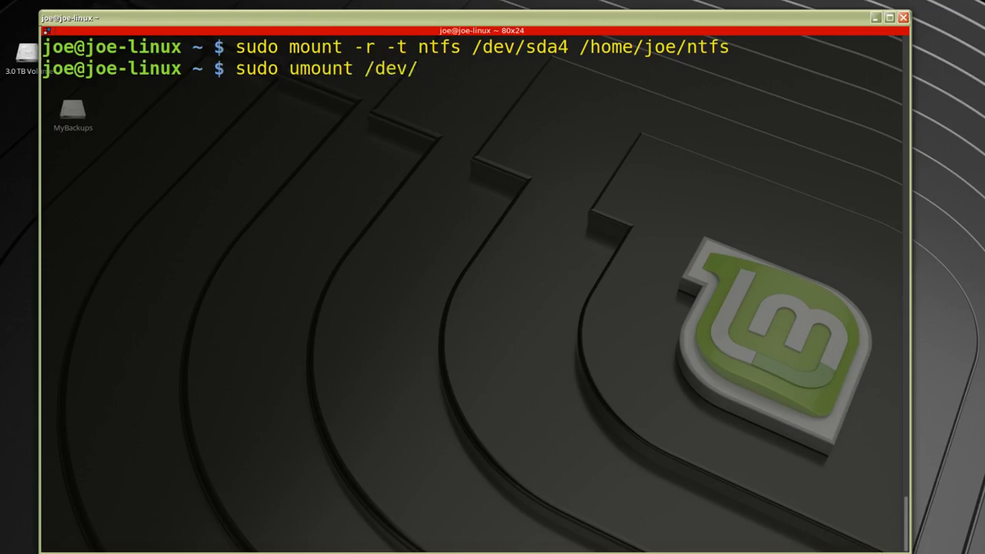
type("sda4")
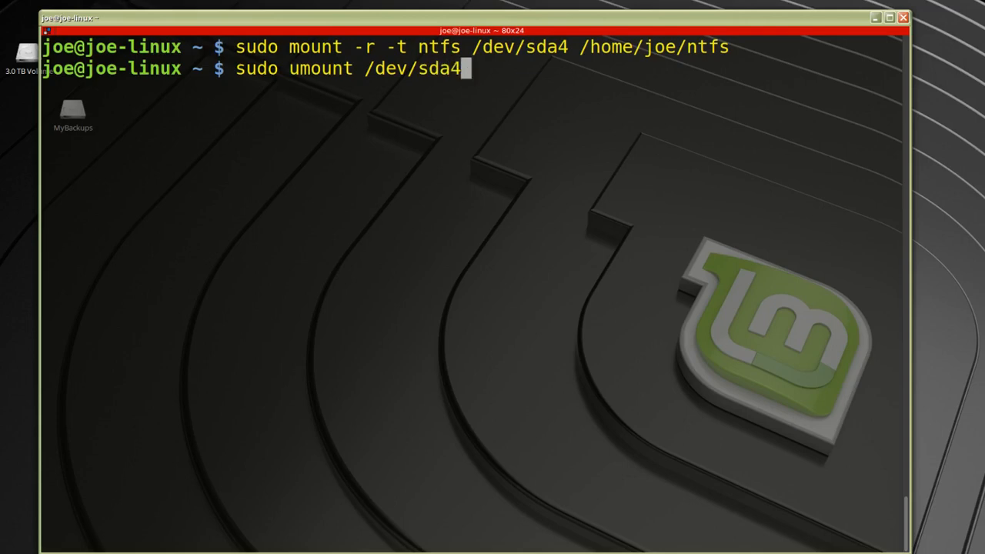
key("Return")
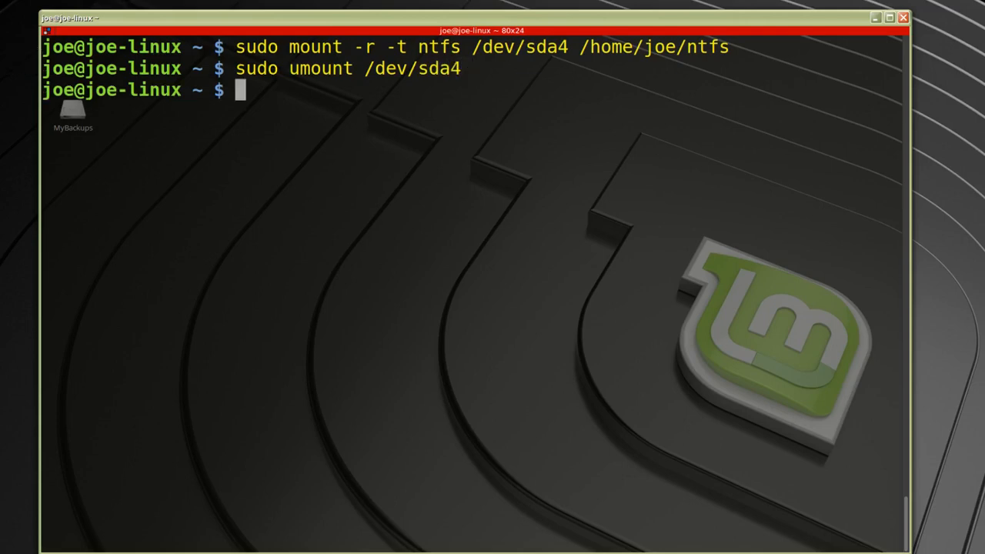